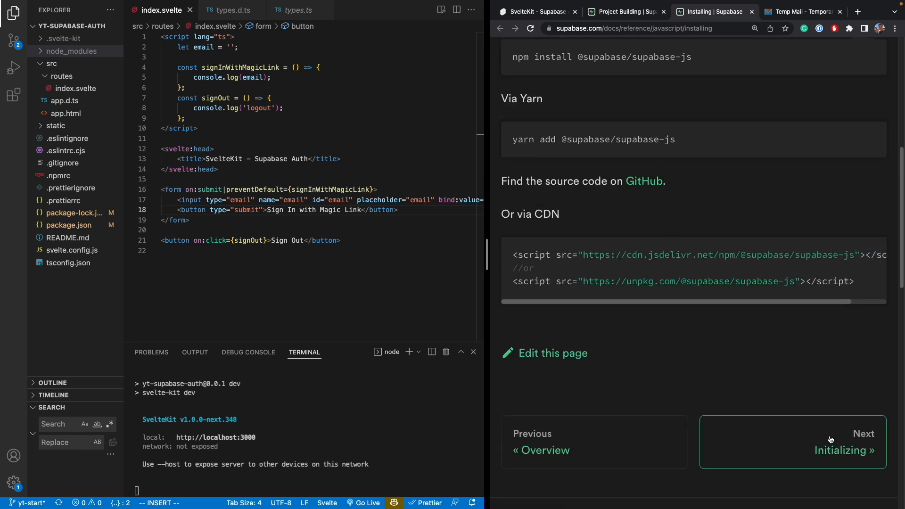
# Bring up the Supabase docs' Initializing page as reference for creating the client
pyautogui.click(844, 451)
pyautogui.write('const supabase = createClient(anonKey, url);')
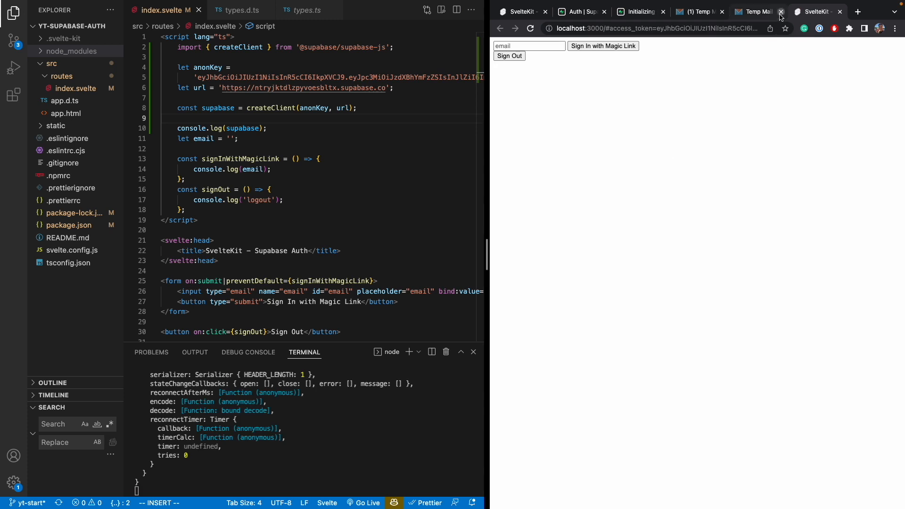
# Close the duplicate Temp Mail tab, leaving the app on localhost:3000
pyautogui.click(781, 11)
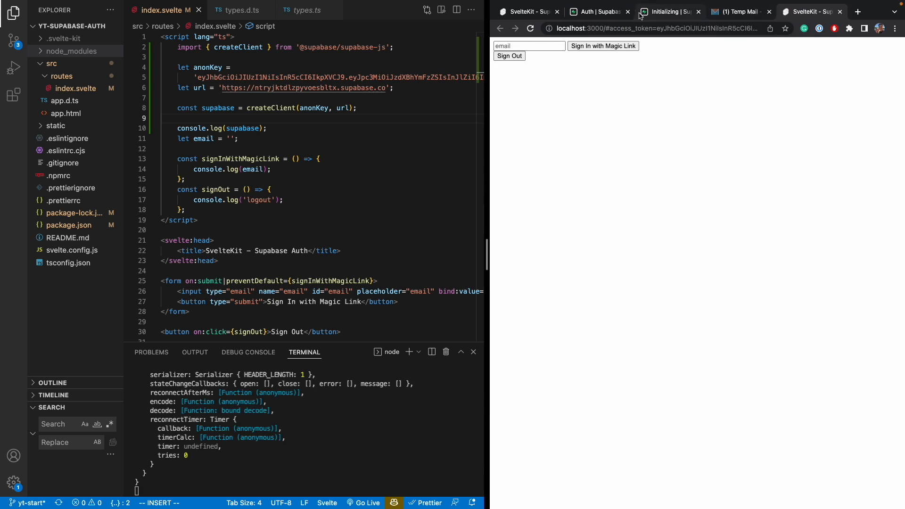